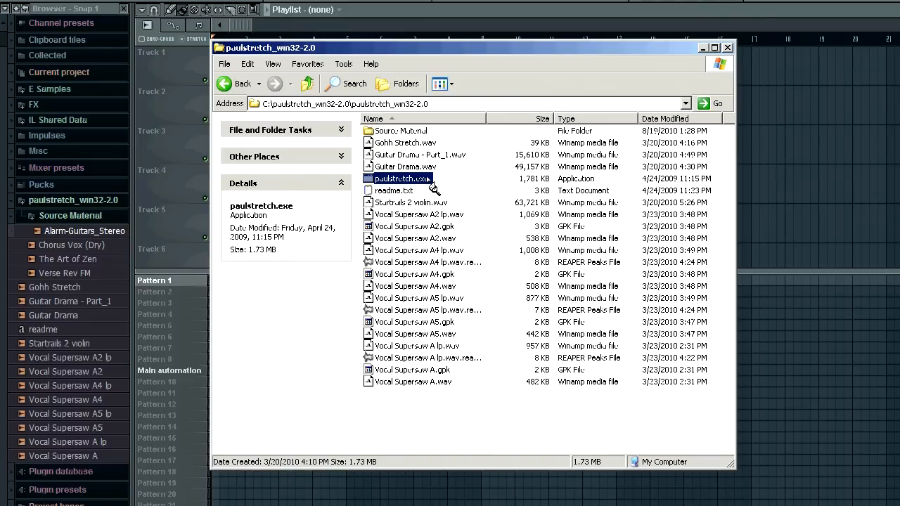
# Launch paulstretch.exe from the paulstretch_win32-2.0 folder
pyautogui.doubleClick(403, 179)
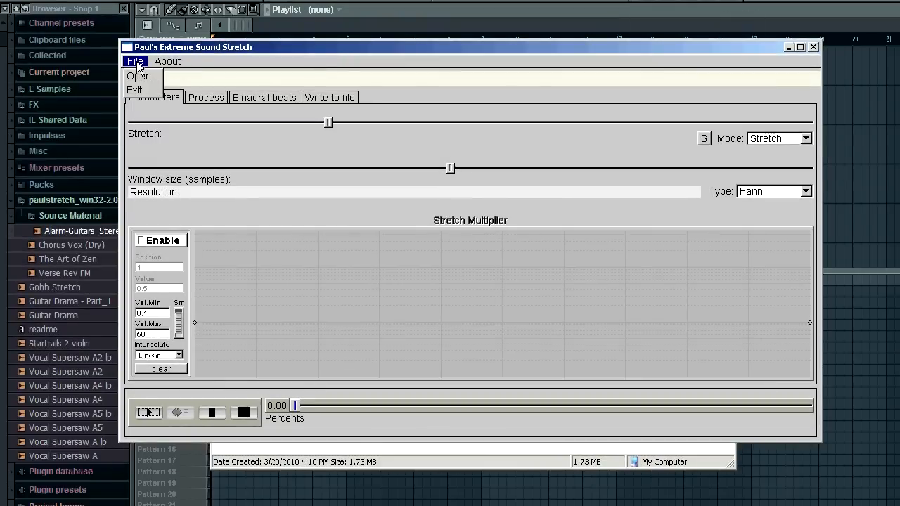
# Load Chorus Vox (Dry).wav from Source Material as the 41-second source to stretch
pyautogui.click(140, 76)
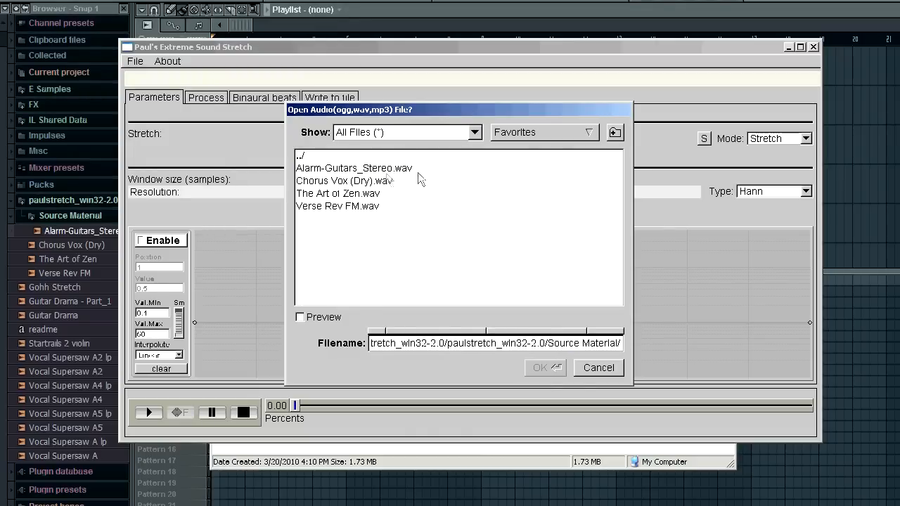
pyautogui.click(344, 180)
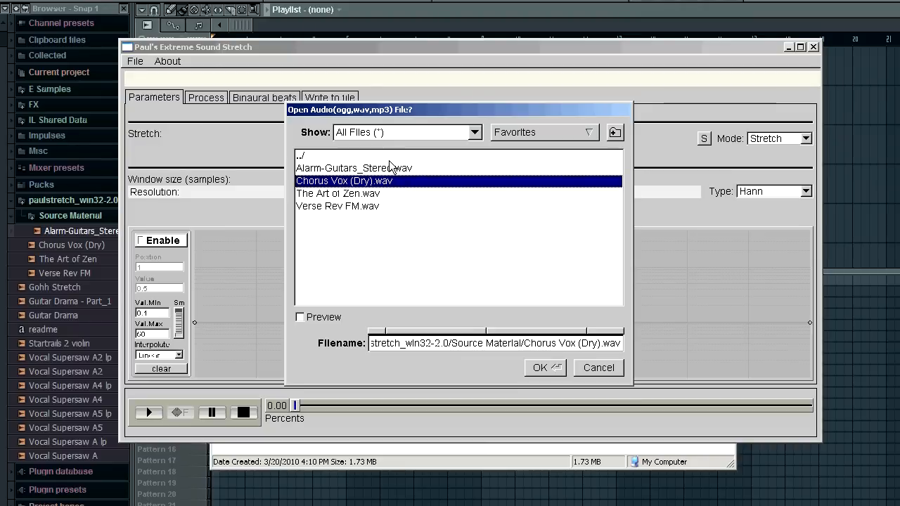
pyautogui.moveTo(441, 203)
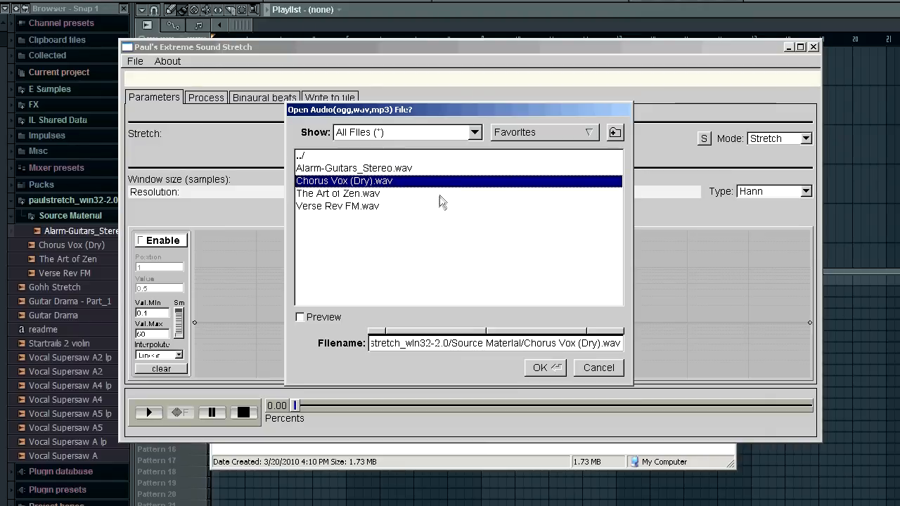
pyautogui.click(540, 369)
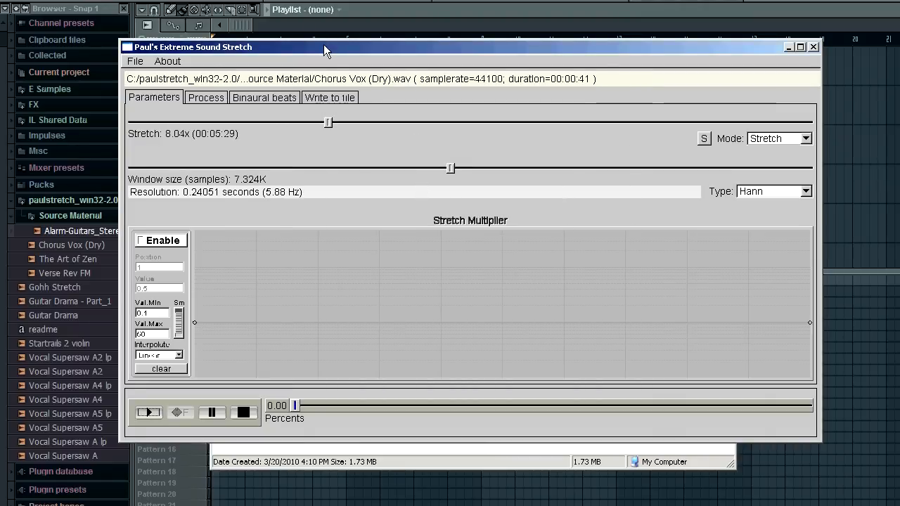
# Preview the original sample, then raise the stretch from 8.04x to 11.86x for an 8-minute output
pyautogui.moveTo(326, 48); pyautogui.dragTo(373, 41)
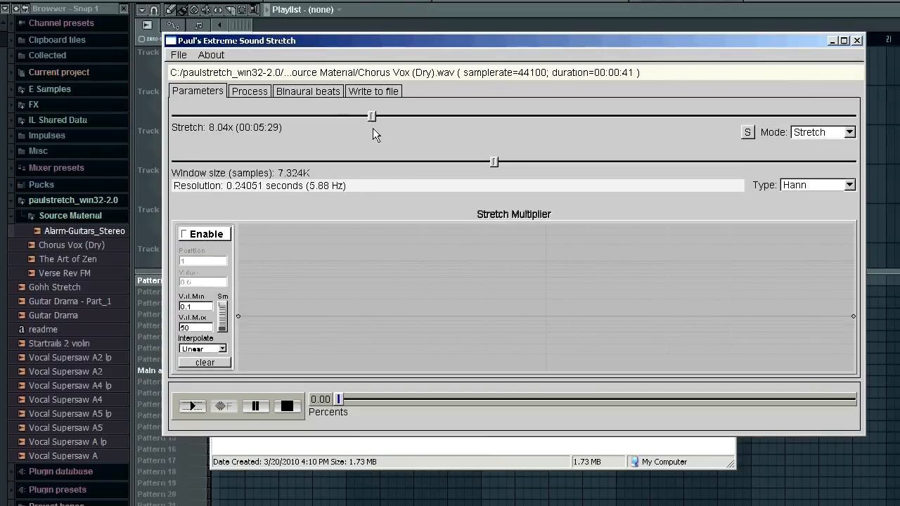
pyautogui.moveTo(422, 217)
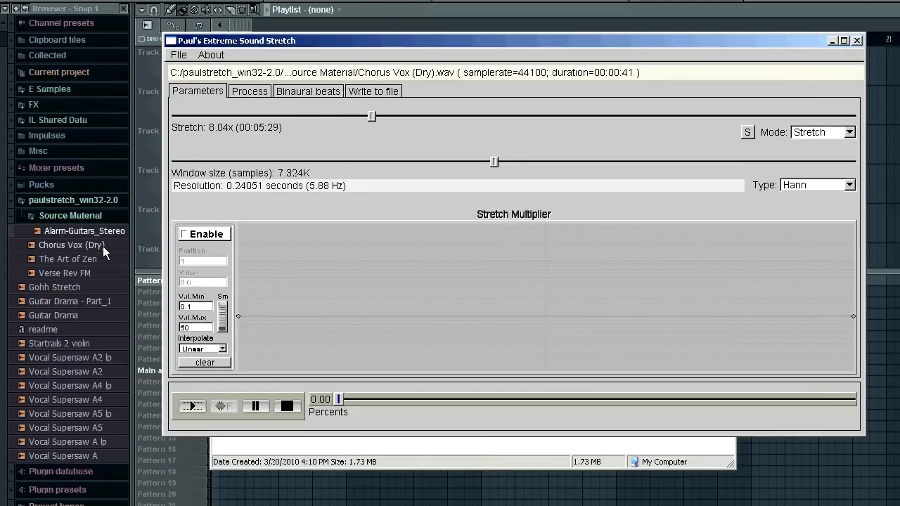
pyautogui.click(856, 39)
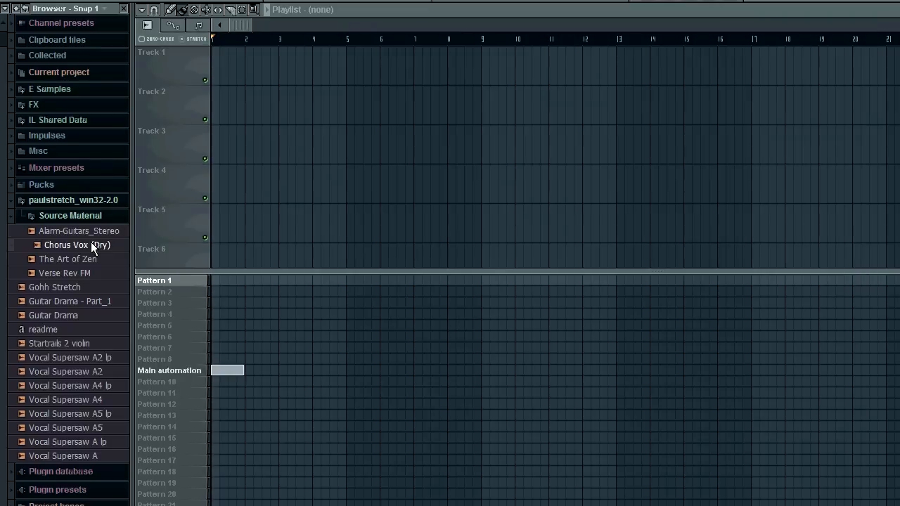
pyautogui.moveTo(556, 282)
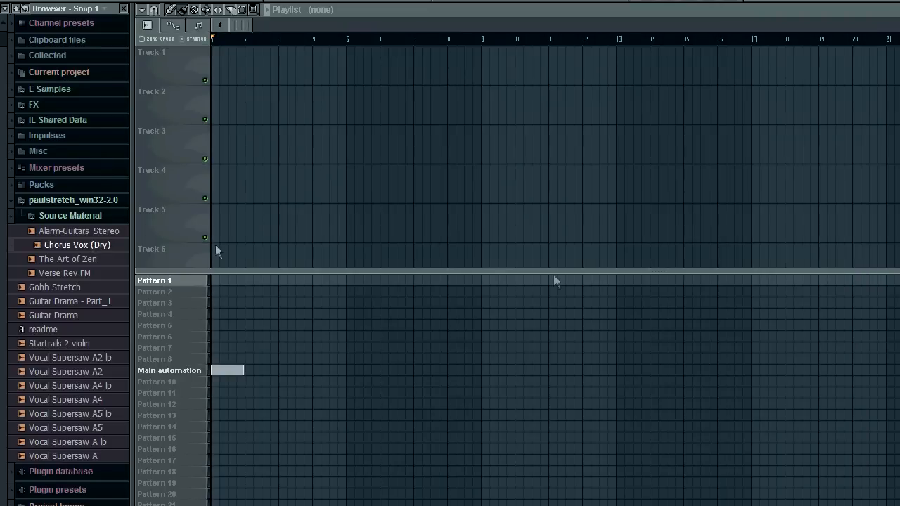
pyautogui.doubleClick(78, 245)
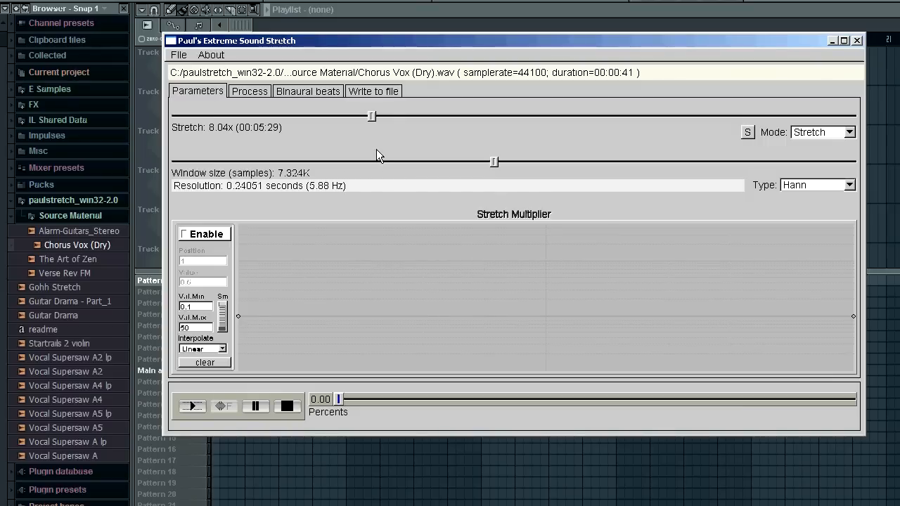
pyautogui.moveTo(377, 131)
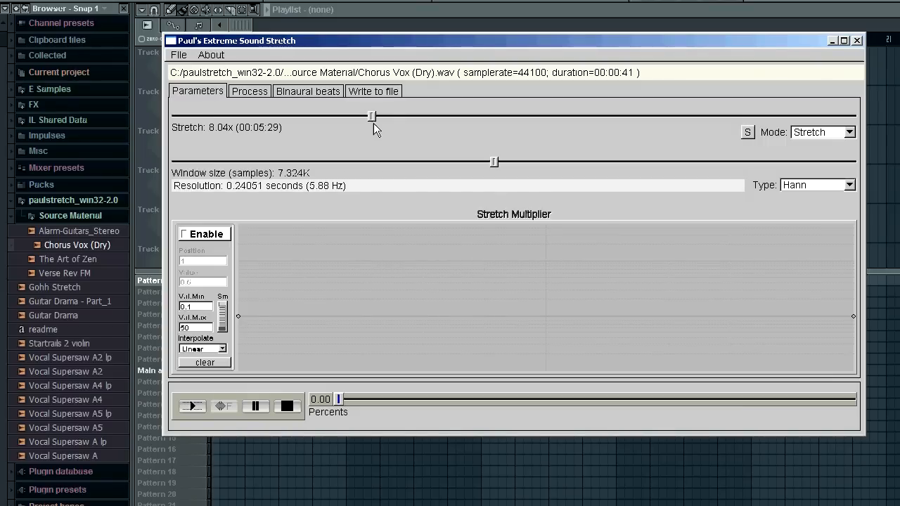
pyautogui.moveTo(371, 115); pyautogui.dragTo(391, 116)
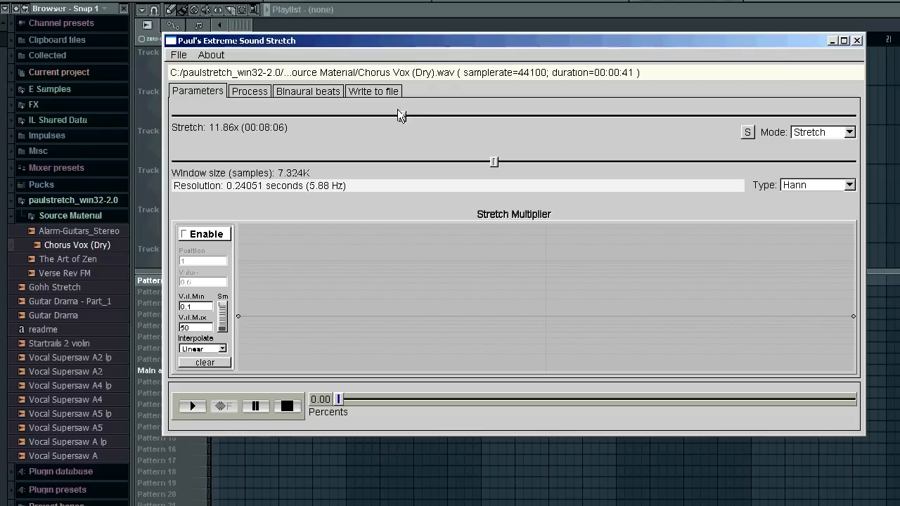
# Enable Pitch Shift in the Process section and set it to 300 cents
pyautogui.click(249, 90)
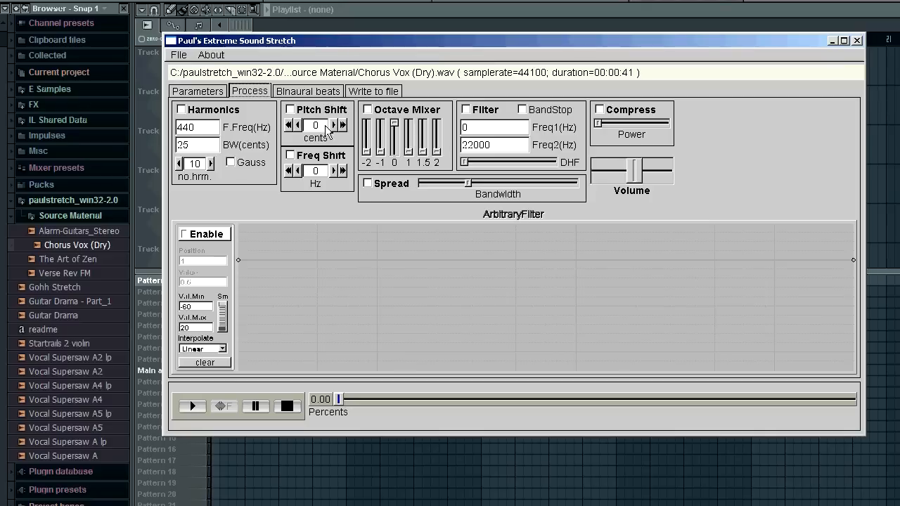
pyautogui.click(289, 110)
pyautogui.write('300')
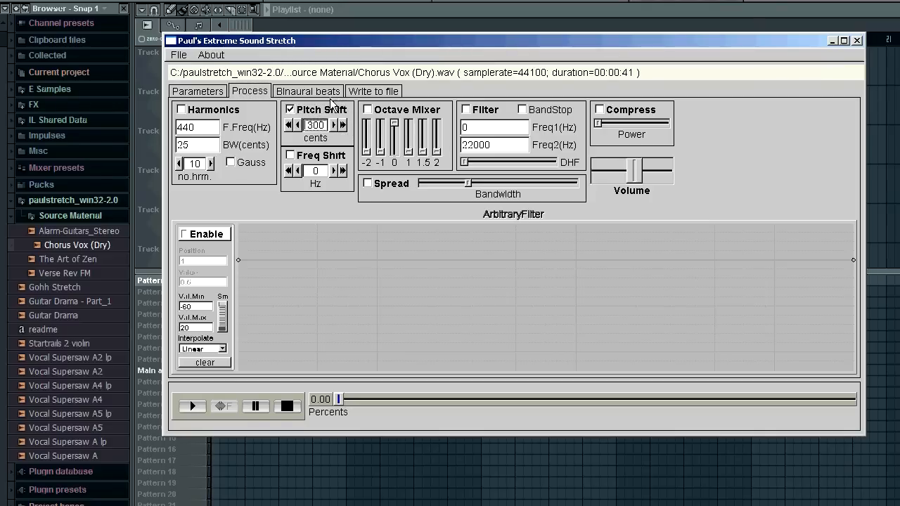
pyautogui.click(290, 155)
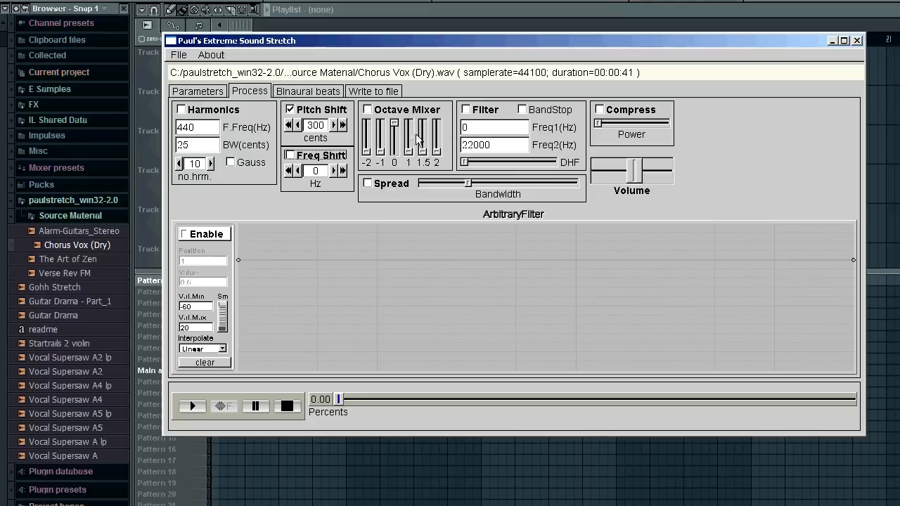
pyautogui.moveTo(385, 139)
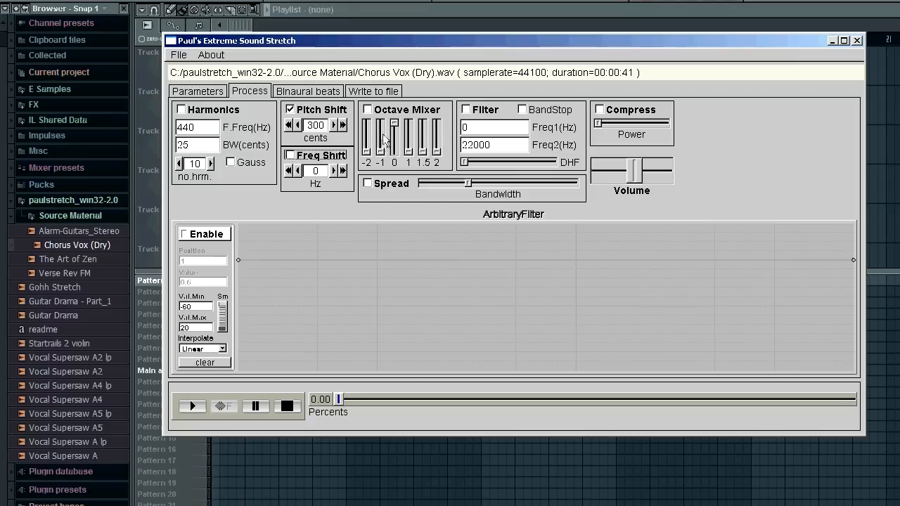
pyautogui.moveTo(413, 146)
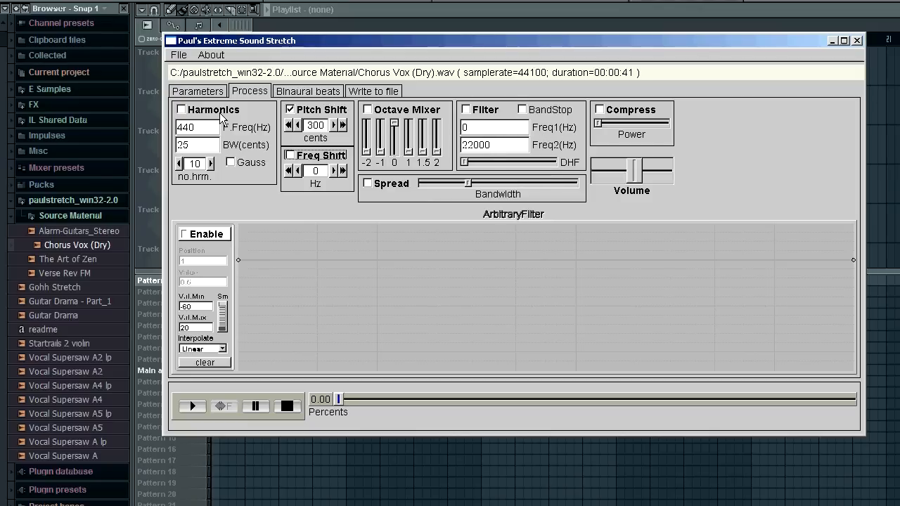
pyautogui.moveTo(226, 132)
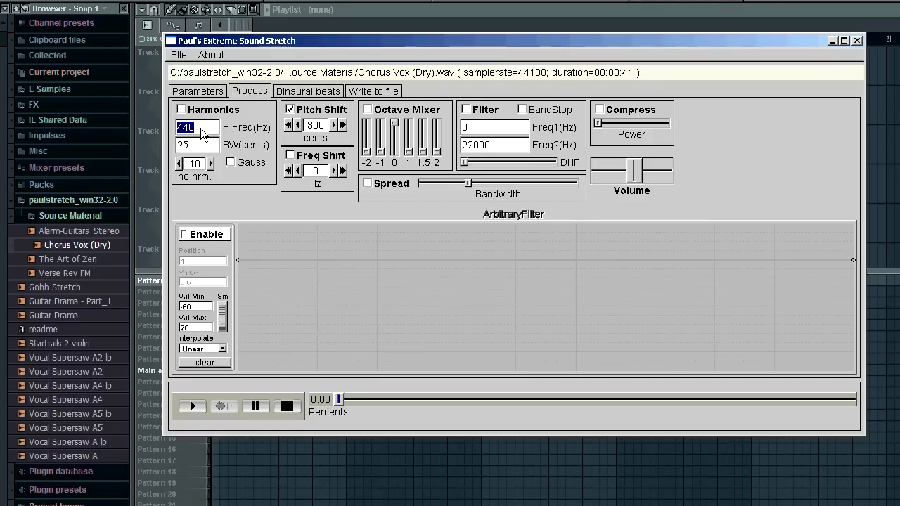
pyautogui.moveTo(196, 127)
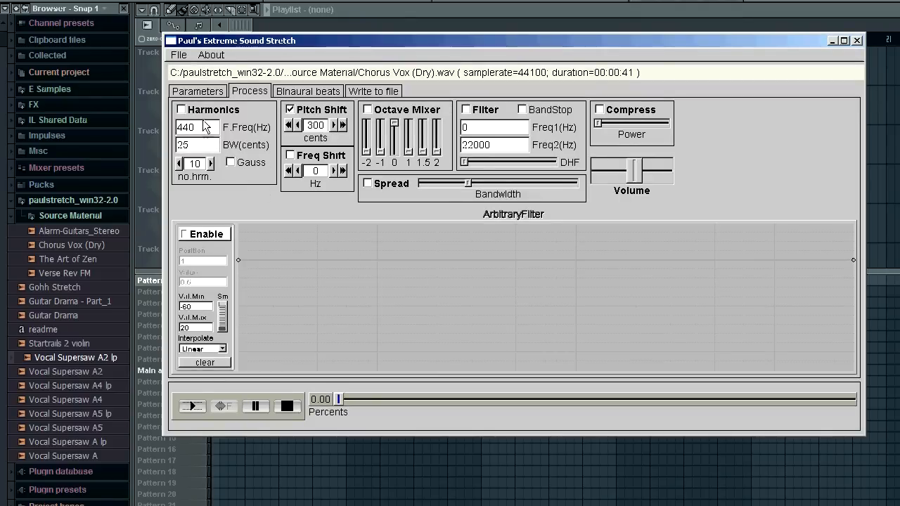
# Switch on the Harmonics effect at 440 Hz
pyautogui.click(181, 110)
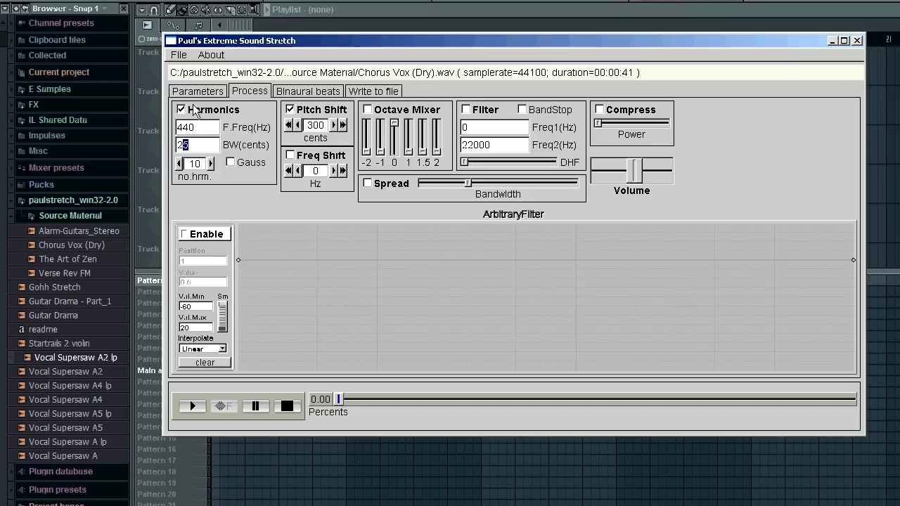
# Render the whole processed vocal to a WAV named BYI Stretch
pyautogui.click(374, 90)
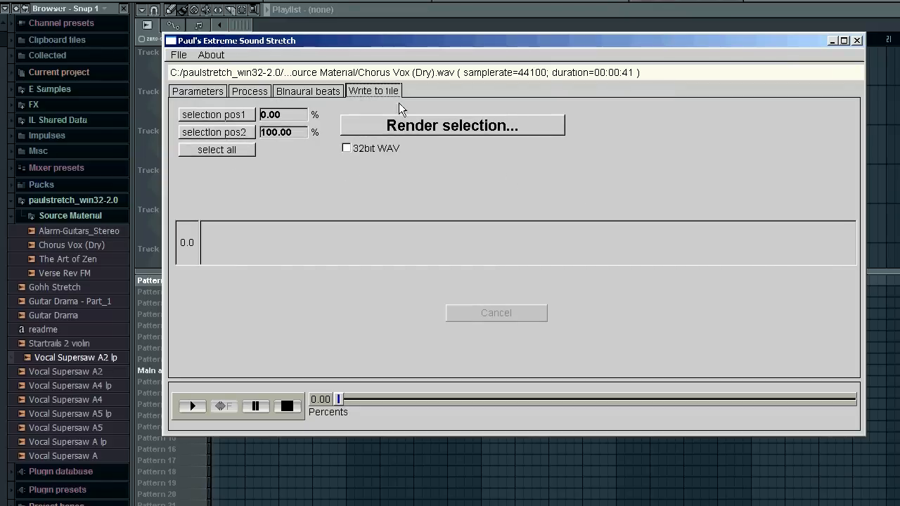
pyautogui.click(453, 125)
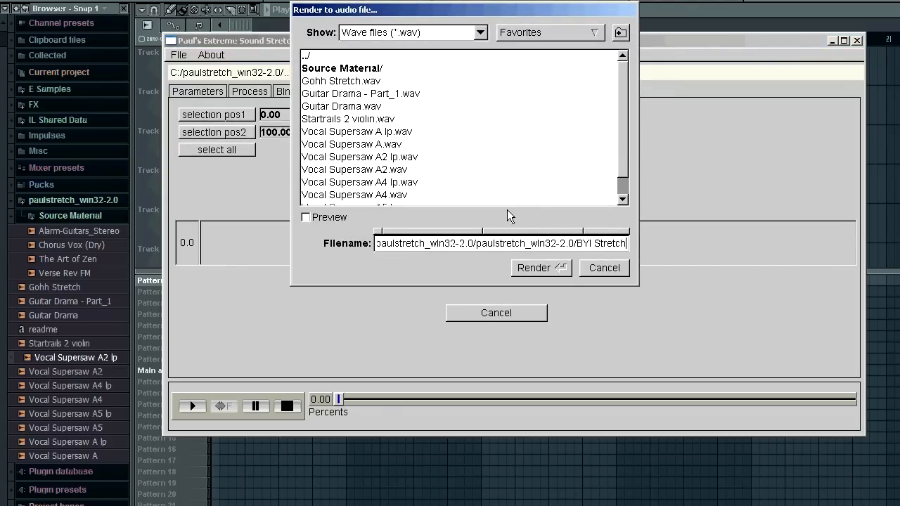
pyautogui.click(538, 268)
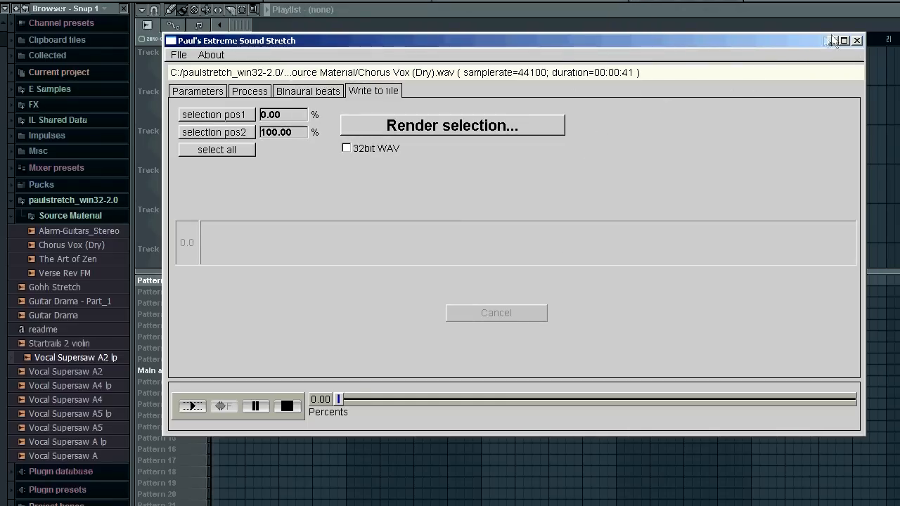
# Place BYI Stretch on Track 1 of the FL Studio playlist and reopen the paulstretch folder
pyautogui.click(857, 40)
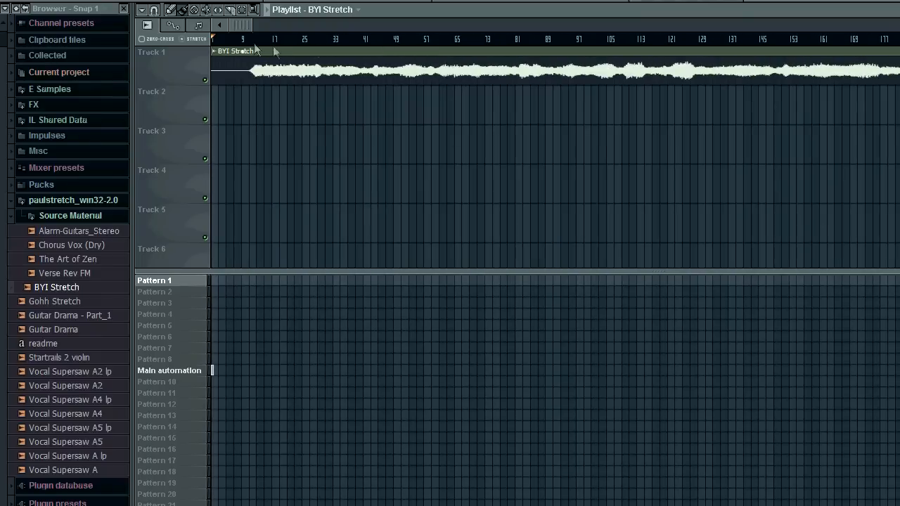
pyautogui.moveTo(411, 51)
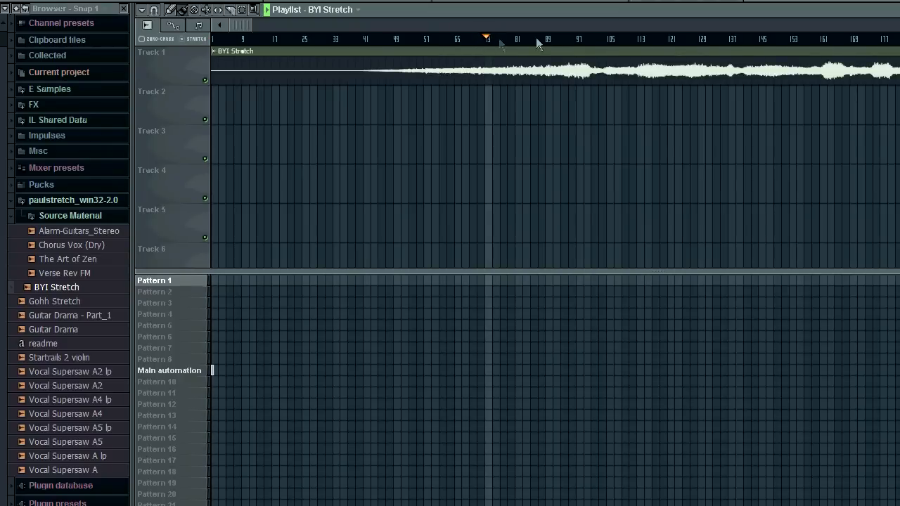
pyautogui.click(585, 37)
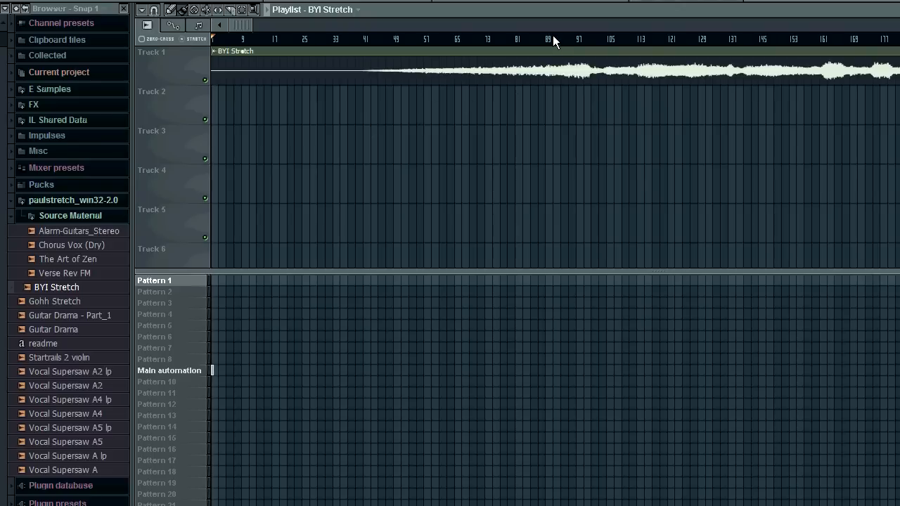
pyautogui.moveTo(546, 48)
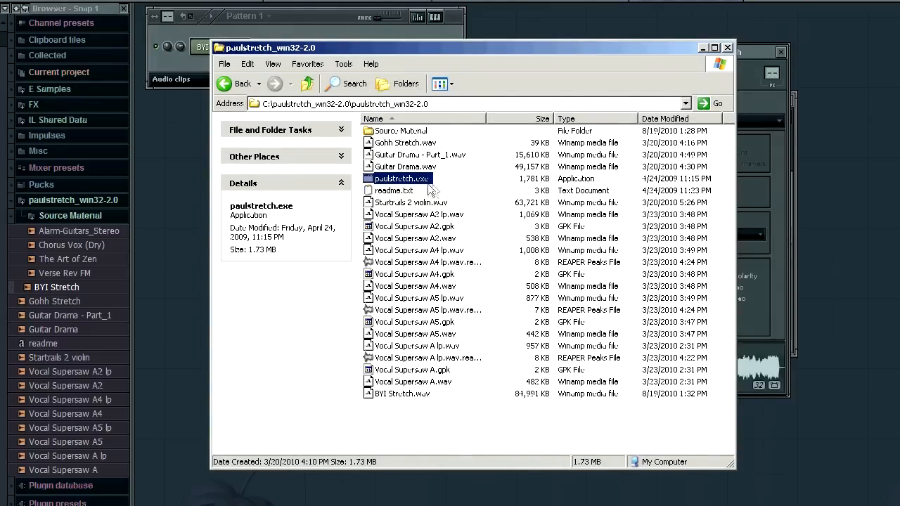
# Relaunch PaulStretch, load Alarm-Guitars_Stereo.wav and stretch it to 46.74x (about 5:27)
pyautogui.doubleClick(402, 178)
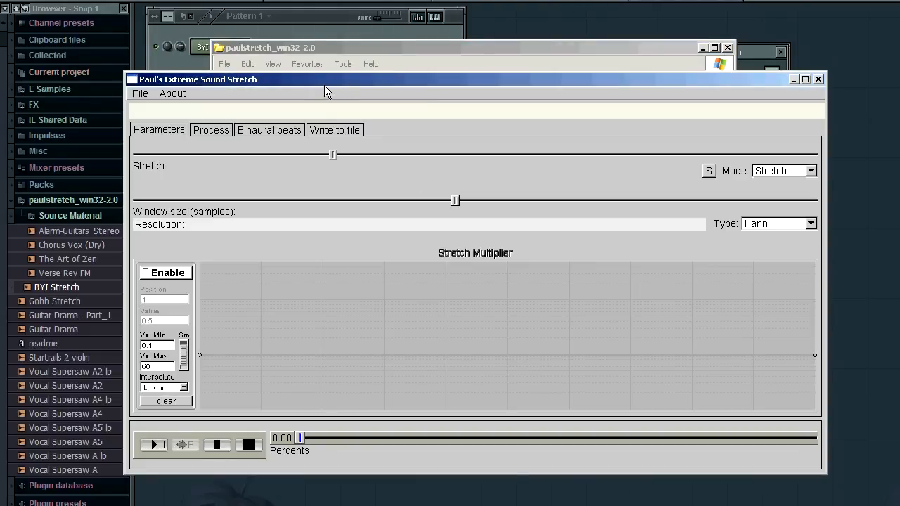
pyautogui.click(147, 62)
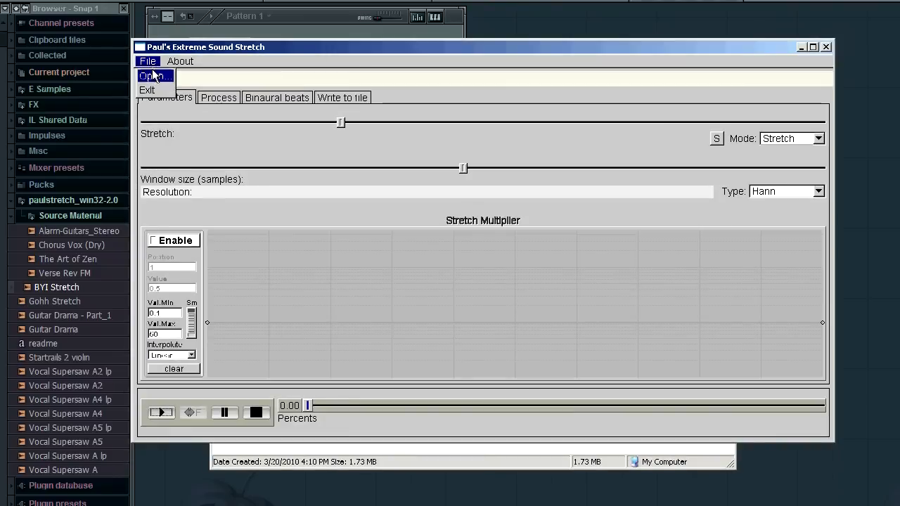
pyautogui.click(154, 76)
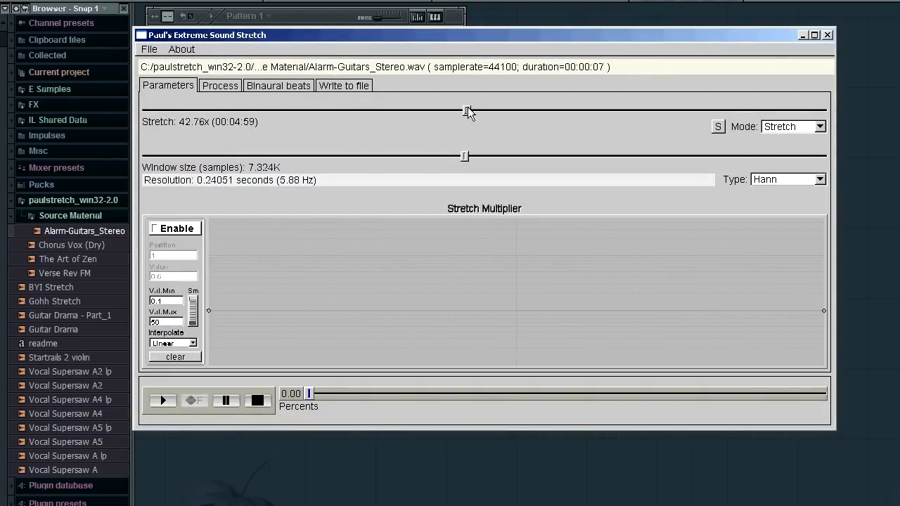
pyautogui.moveTo(467, 109); pyautogui.dragTo(473, 110)
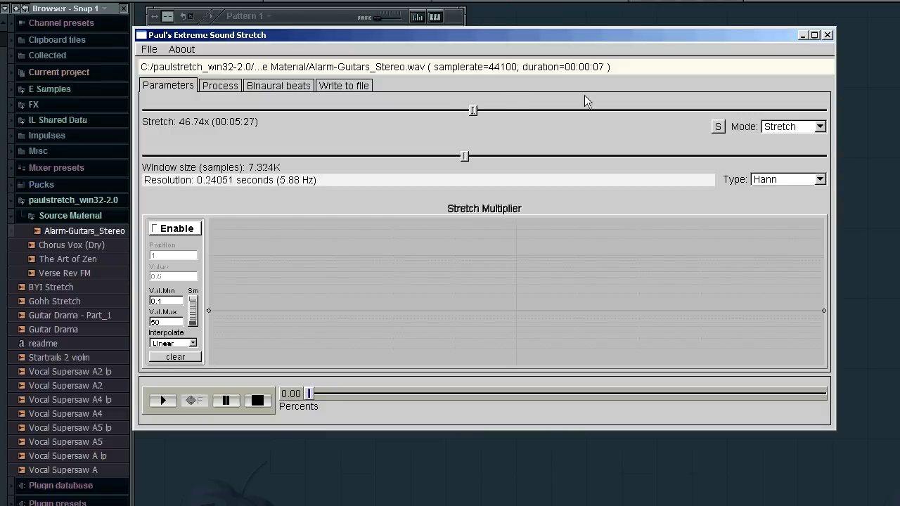
pyautogui.click(343, 86)
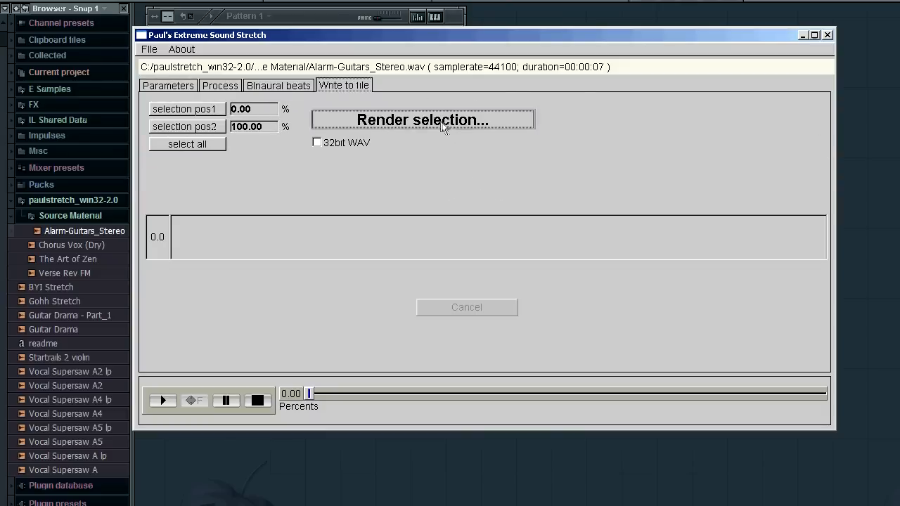
# Render the stretched guitar as System Guitar Stretch and close PaulStretch
pyautogui.click(422, 119)
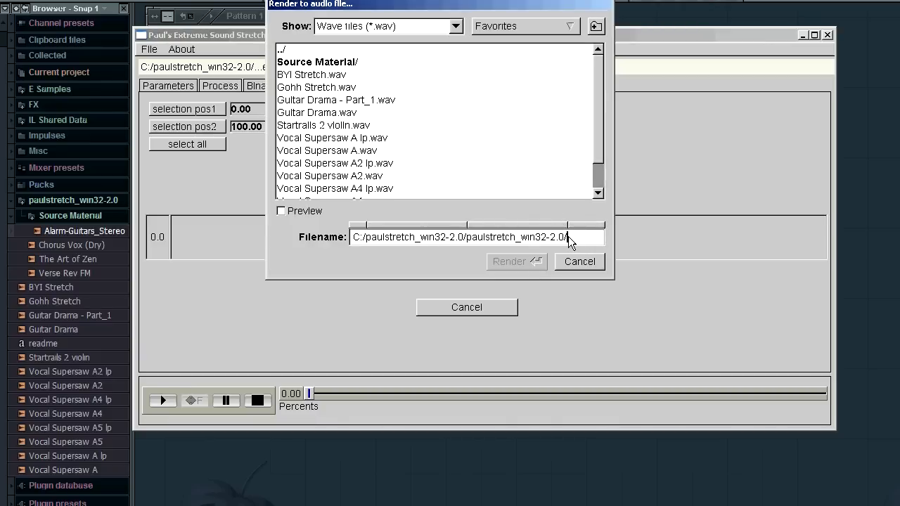
pyautogui.write('System')
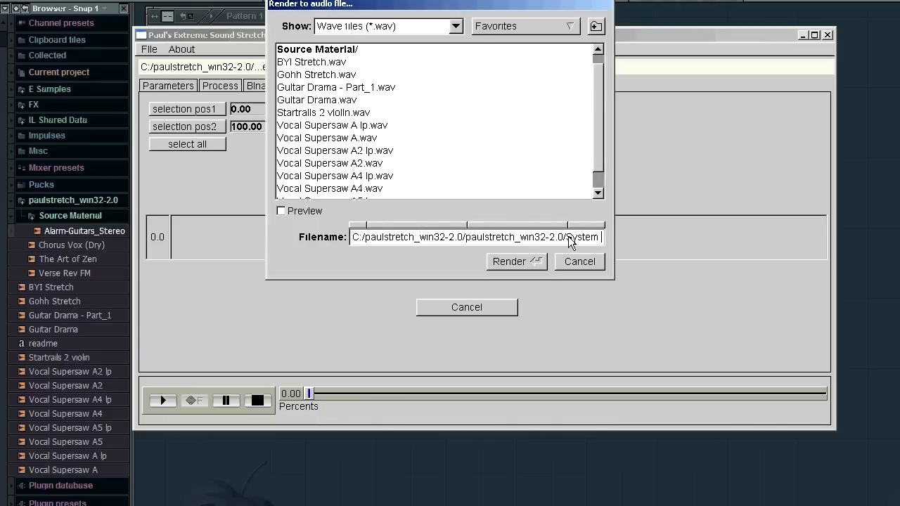
pyautogui.write('Guitar Stretch')
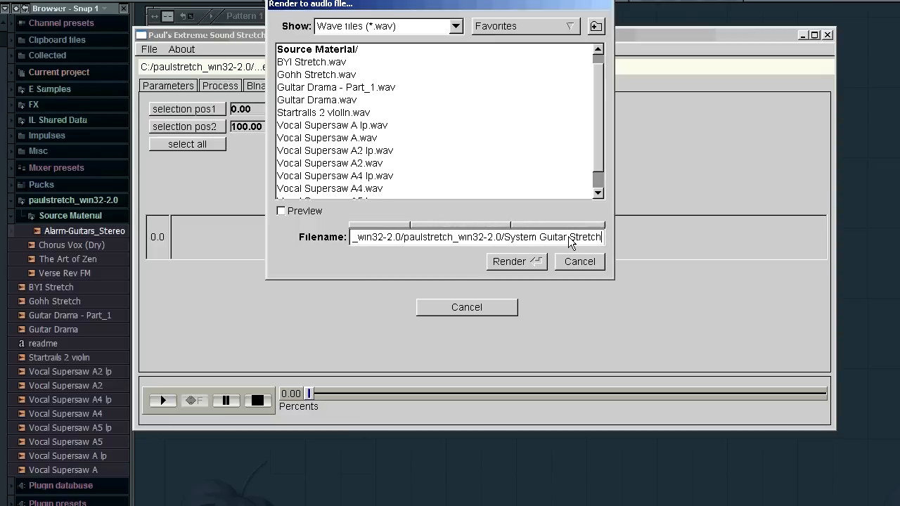
pyautogui.click(516, 262)
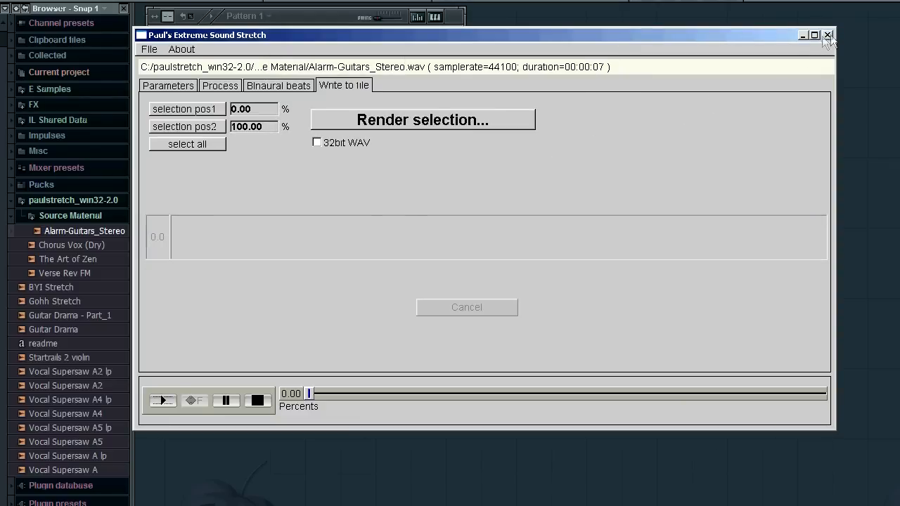
pyautogui.click(827, 35)
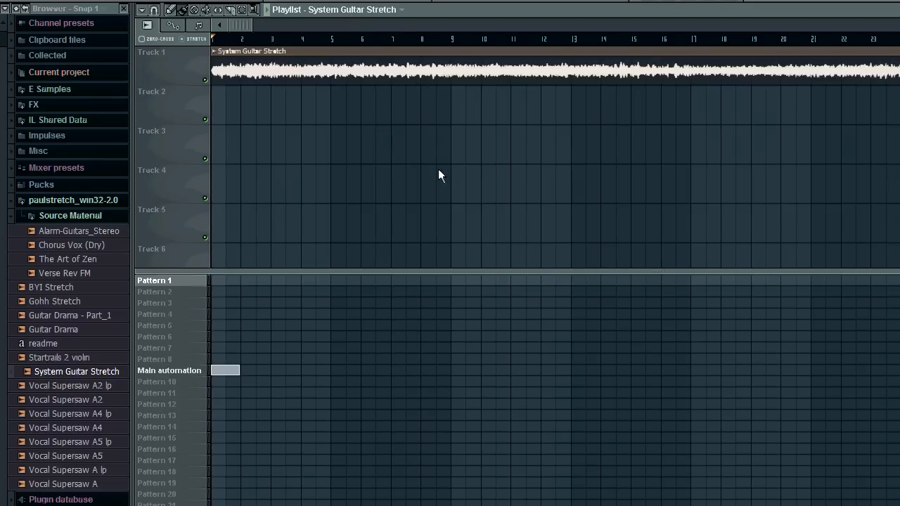
pyautogui.moveTo(487, 150)
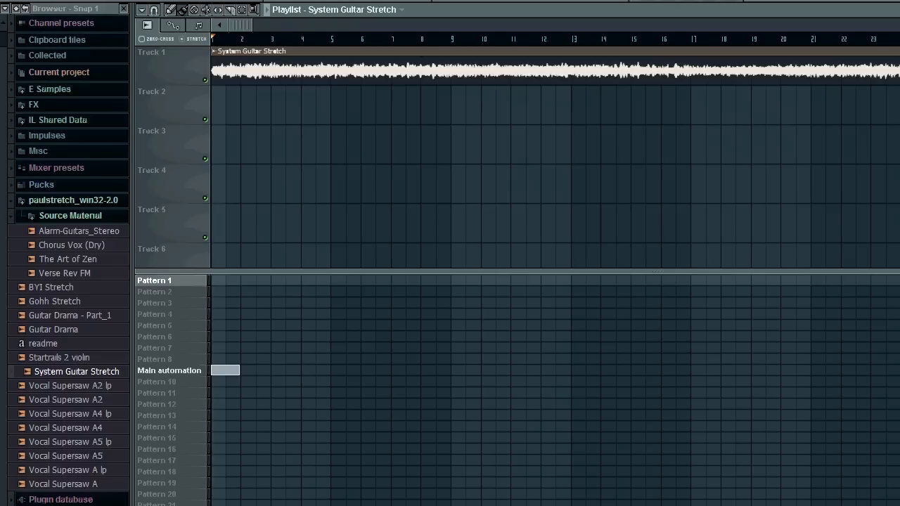
pyautogui.moveTo(484, 87)
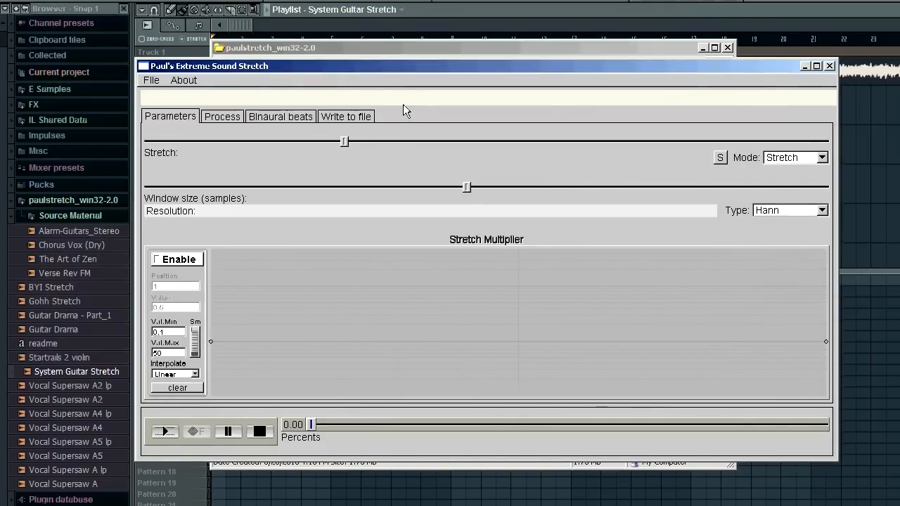
pyautogui.click(150, 79)
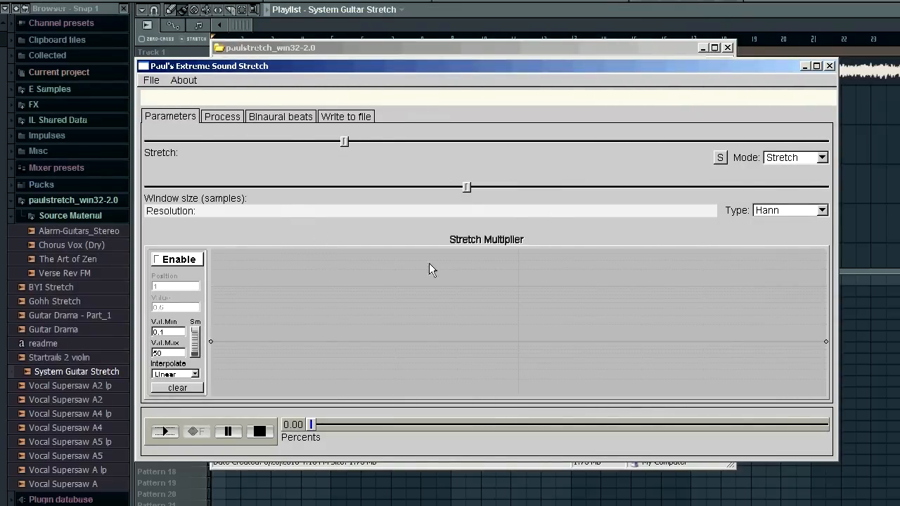
pyautogui.moveTo(475, 195)
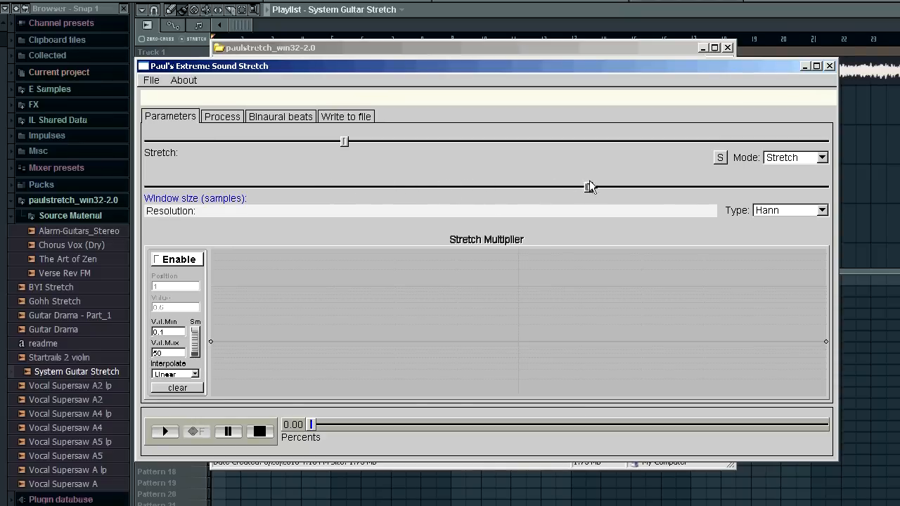
pyautogui.click(821, 210)
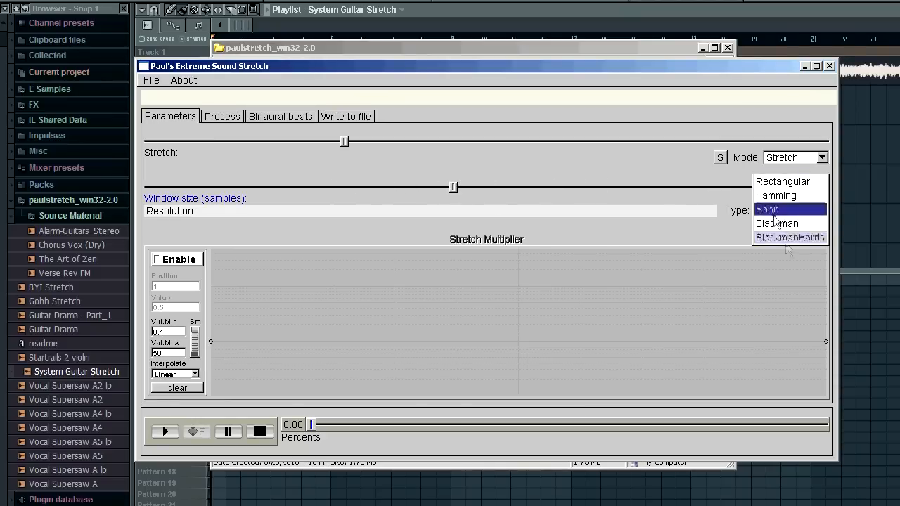
pyautogui.click(766, 208)
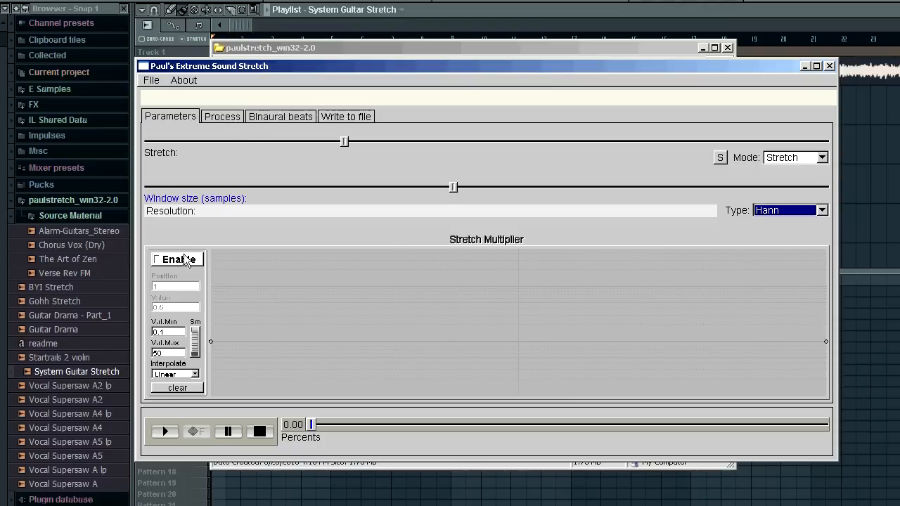
pyautogui.click(157, 259)
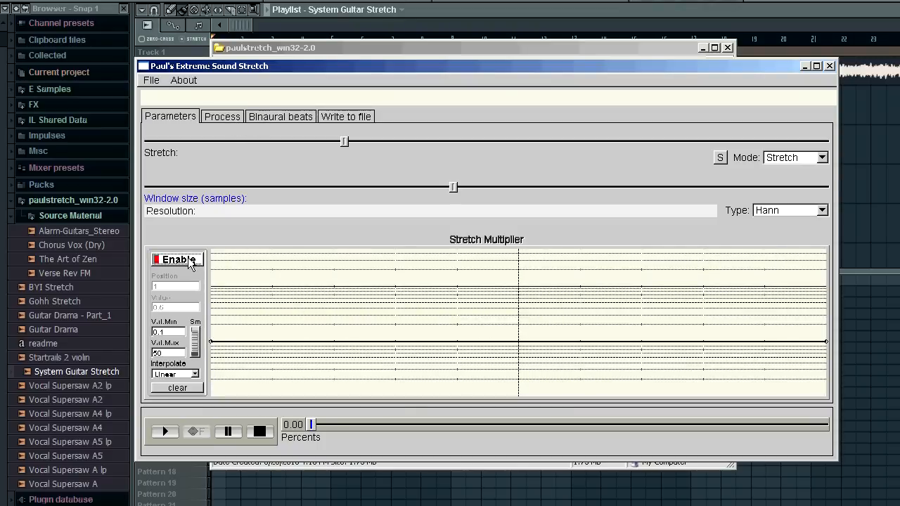
pyautogui.click(160, 259)
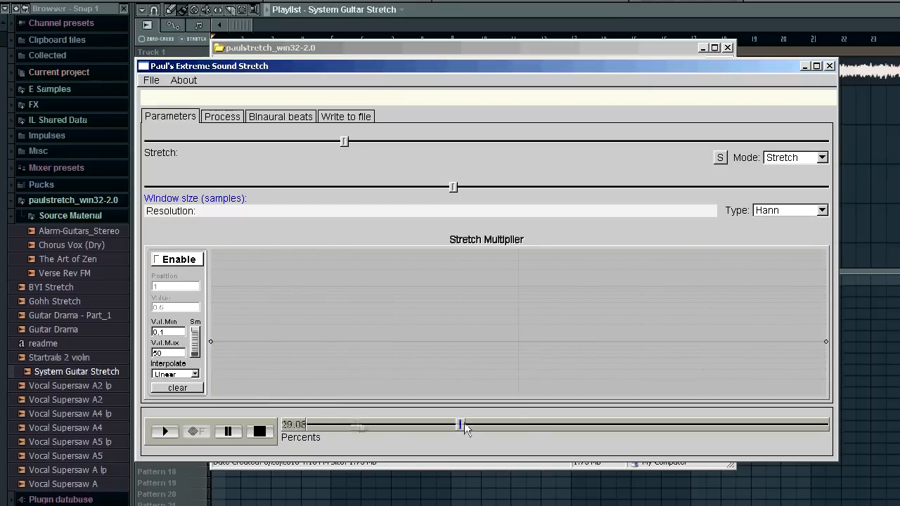
pyautogui.moveTo(461, 425); pyautogui.dragTo(495, 425)
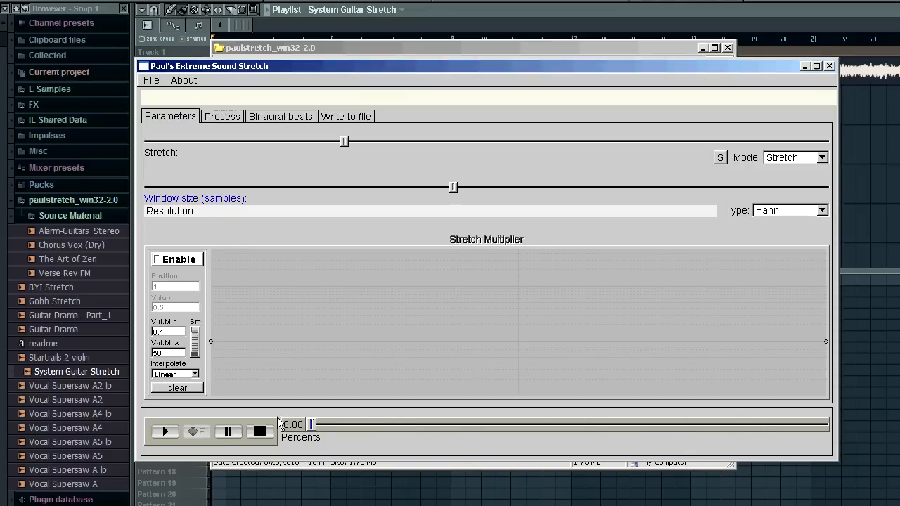
pyautogui.moveTo(557, 157)
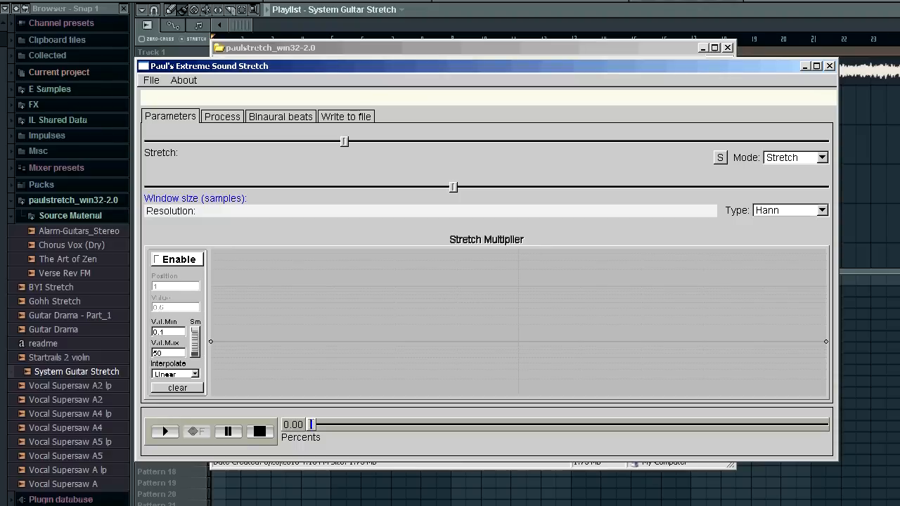
pyautogui.moveTo(590, 504)
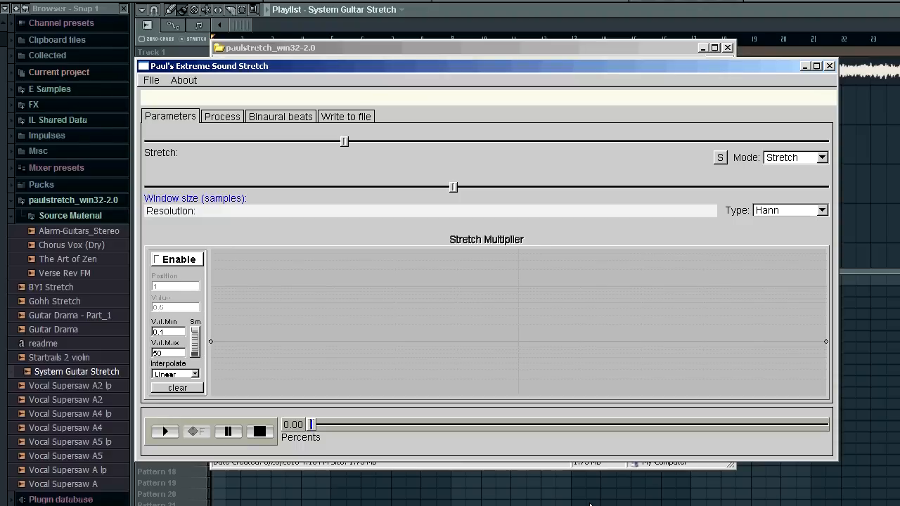